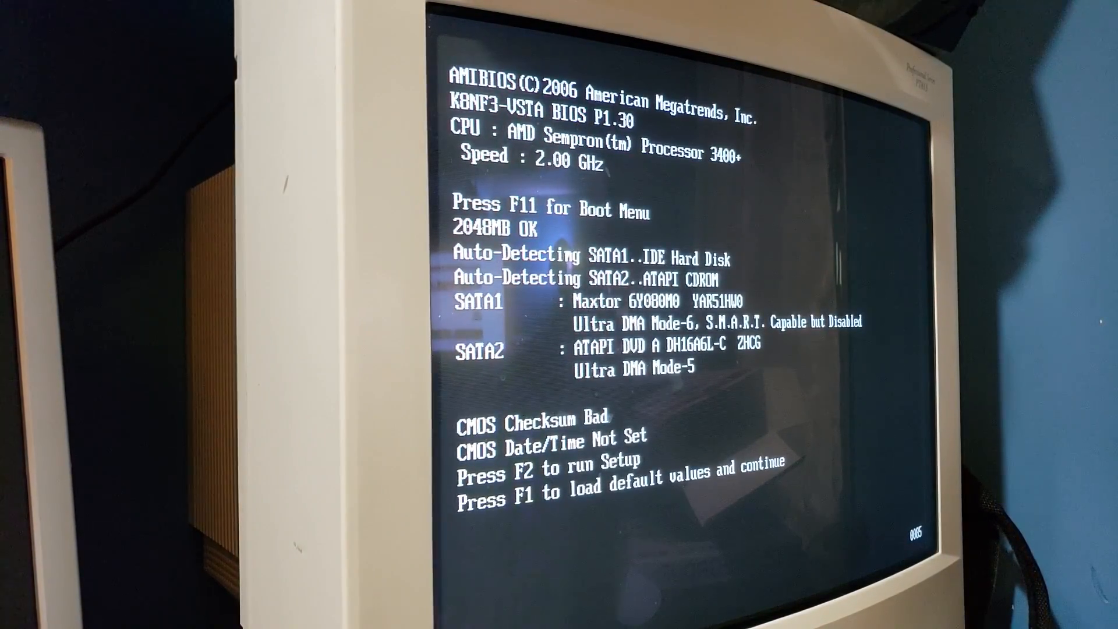
- Enter BIOS setup with F2 at the POST checksum warning
{"action": "key", "text": "f2"}
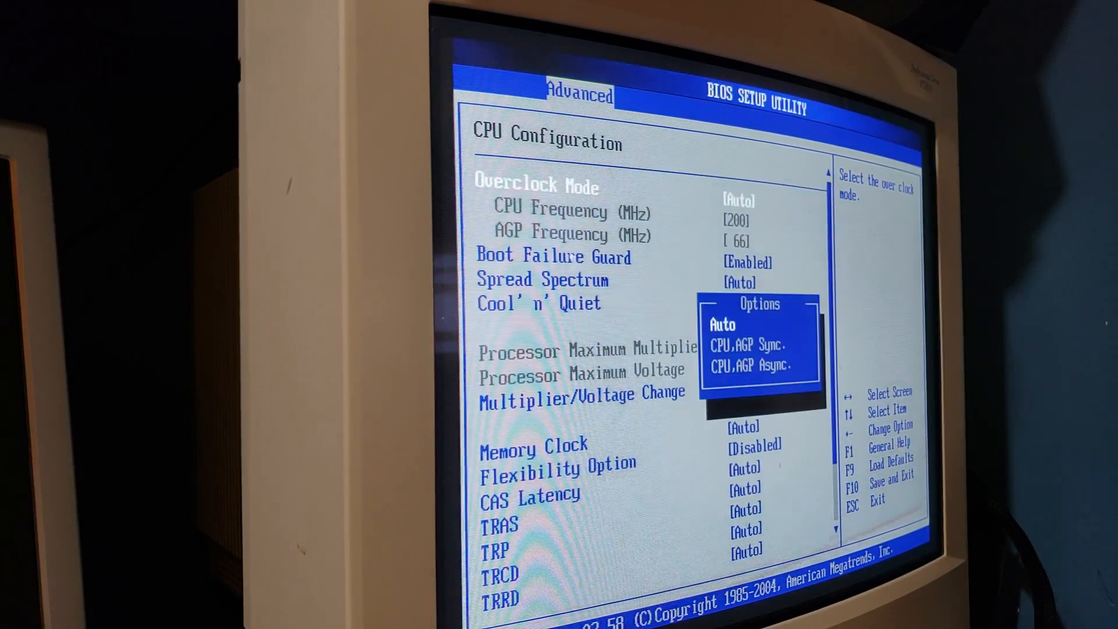
- Choose CPU,AGP Async. overclock mode, adjust the CPU host frequency, and list Multiplier/Voltage choices
{"action": "key", "text": "down"}
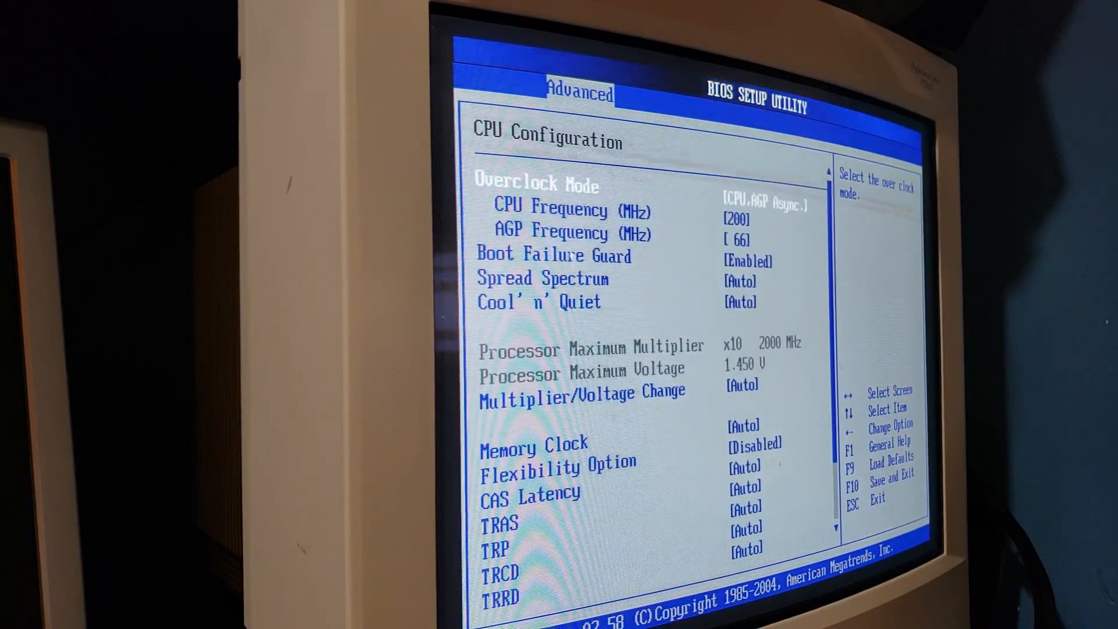
{"action": "key", "text": "down"}
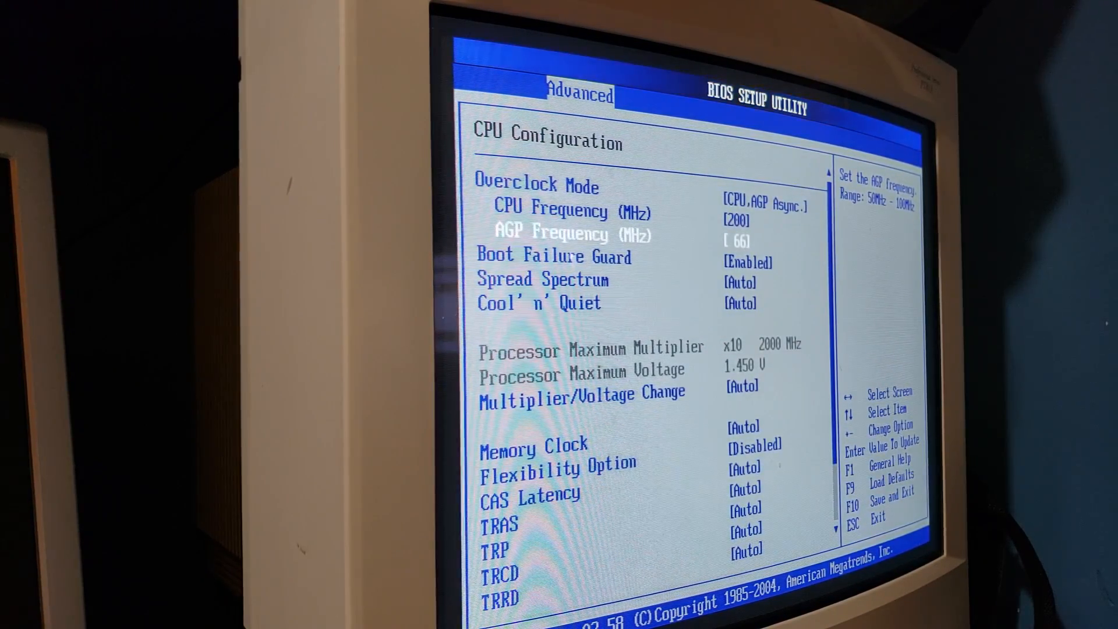
{"action": "key", "text": "up"}
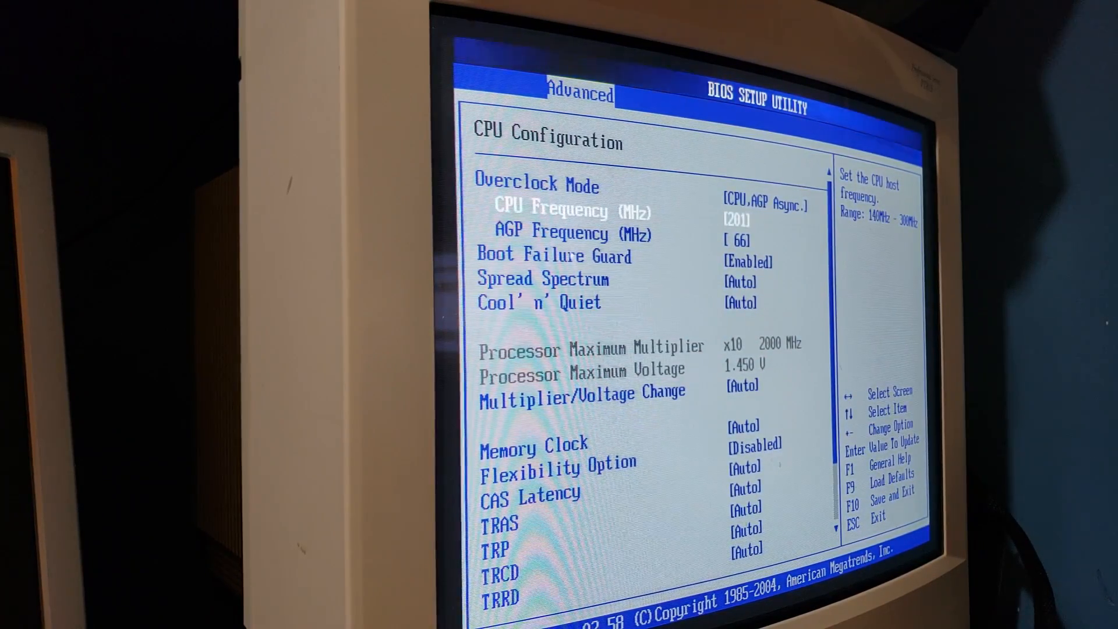
{"action": "key", "text": "-"}
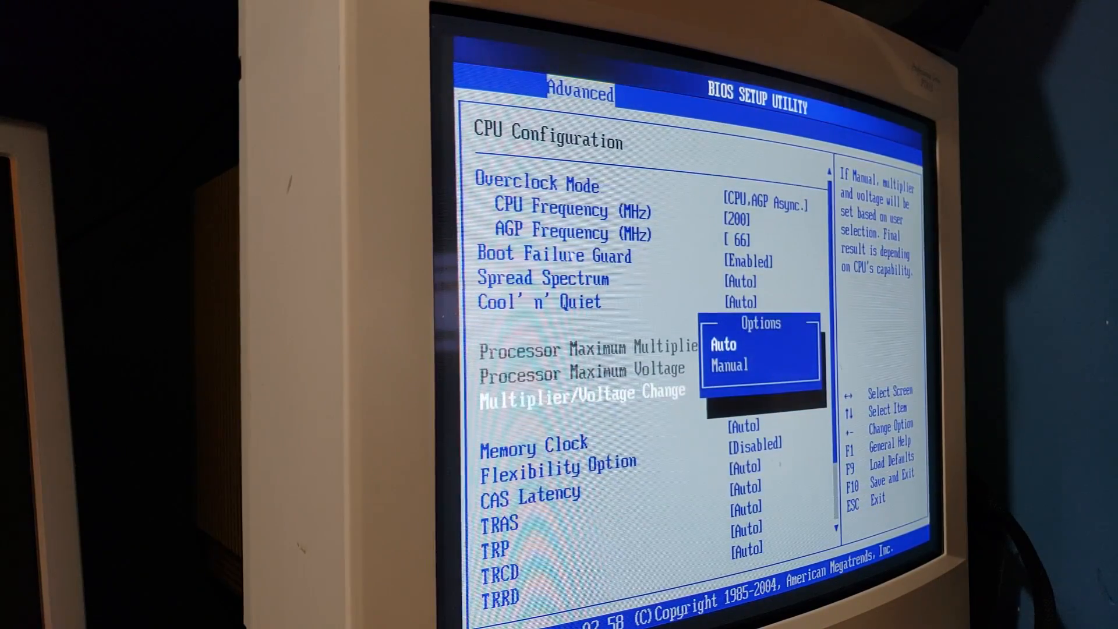
- Set manual multiplier/voltage control with x5 1000 MHz multiplier and 1.250 V processor voltage
{"action": "left_click", "coordinate": [730, 365]}
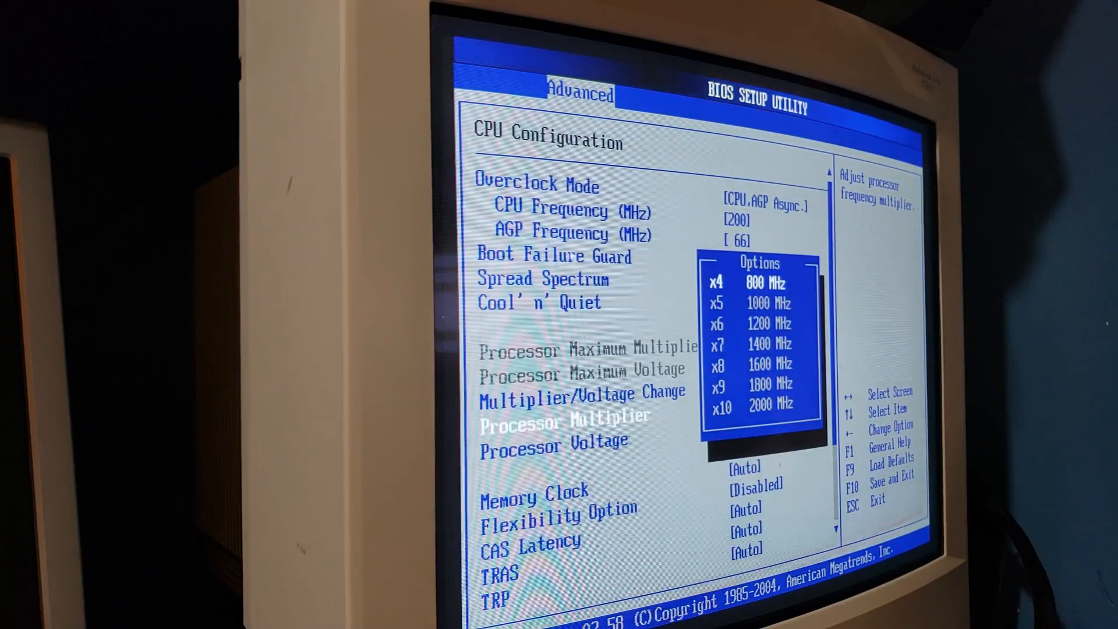
{"action": "key", "text": "Down"}
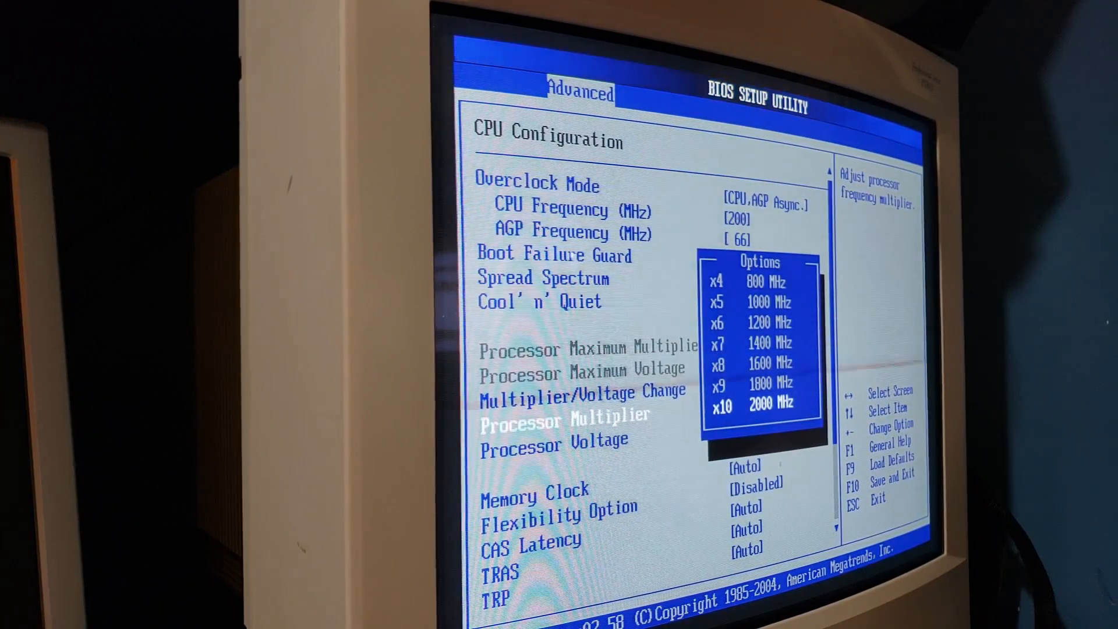
{"action": "key", "text": "up"}
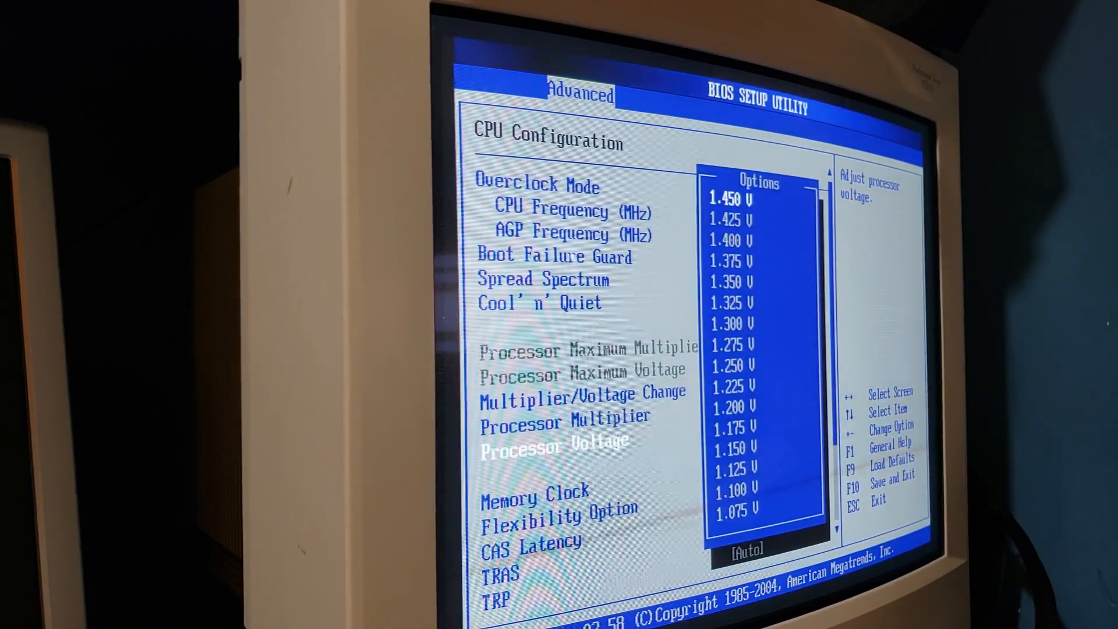
{"action": "key", "text": "Down"}
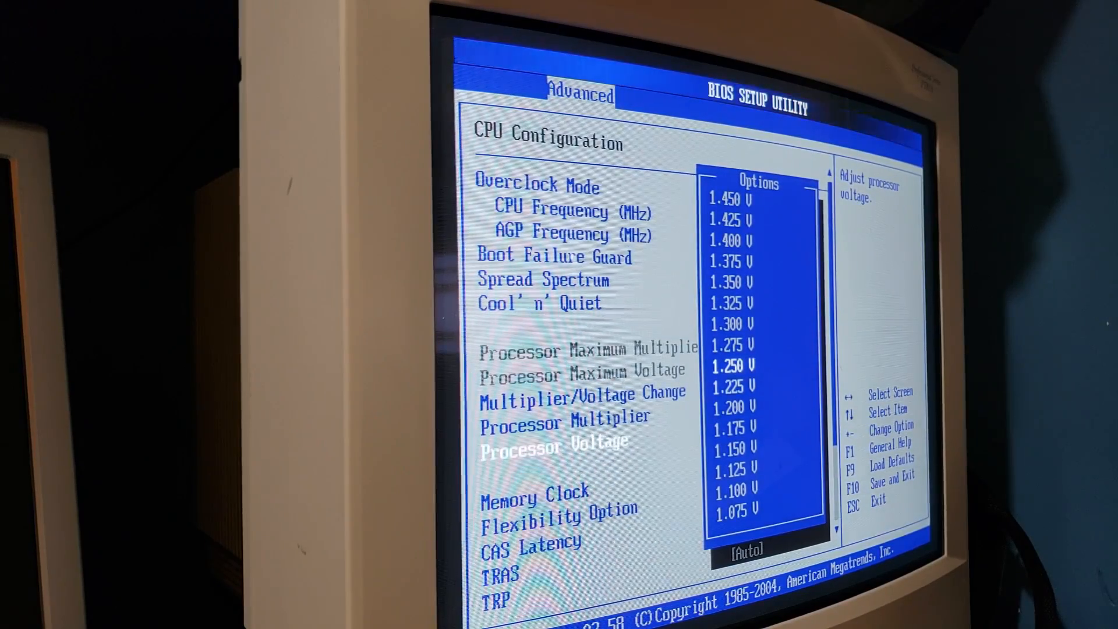
{"action": "key", "text": "Down"}
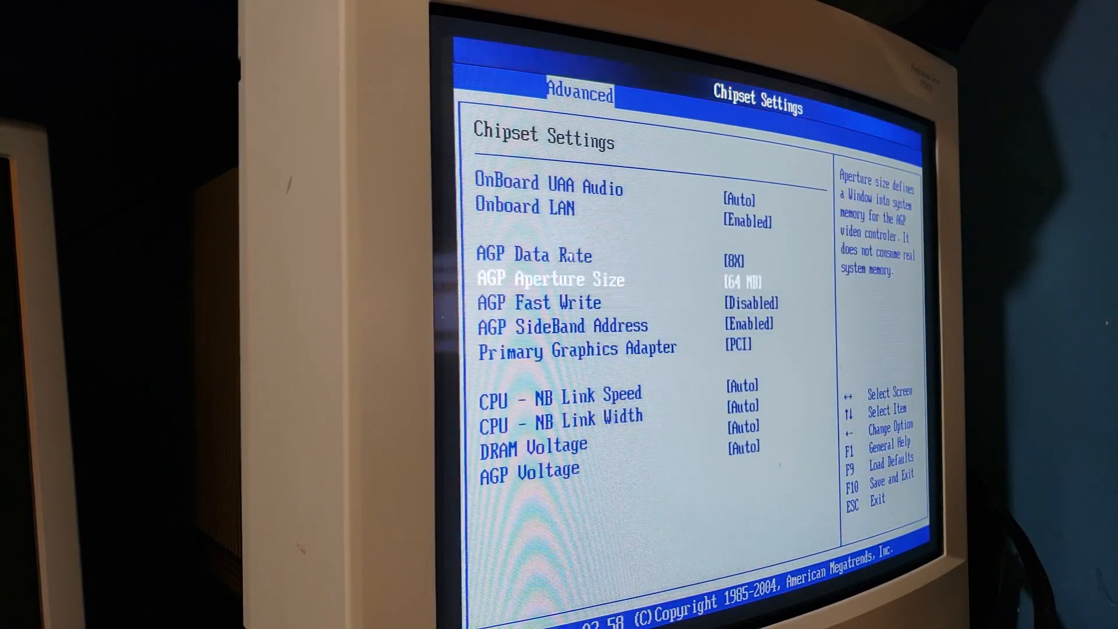
- View the CPU-NB link speed, link width and DRAM voltage options, leaving them on Auto
{"action": "key", "text": "down"}
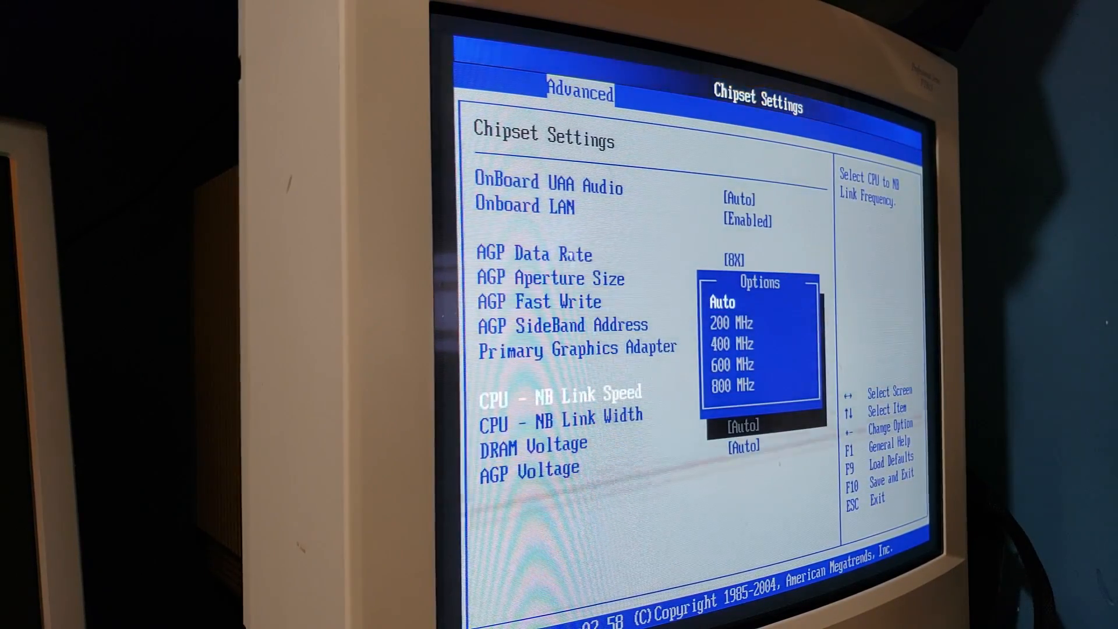
{"action": "key", "text": "down"}
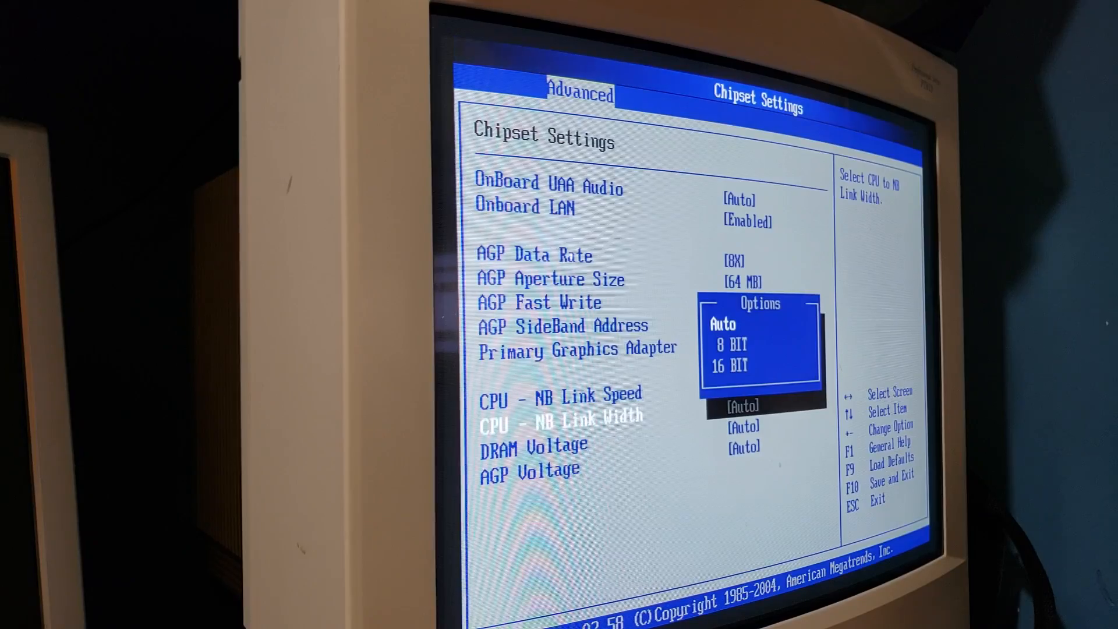
{"action": "key", "text": "down"}
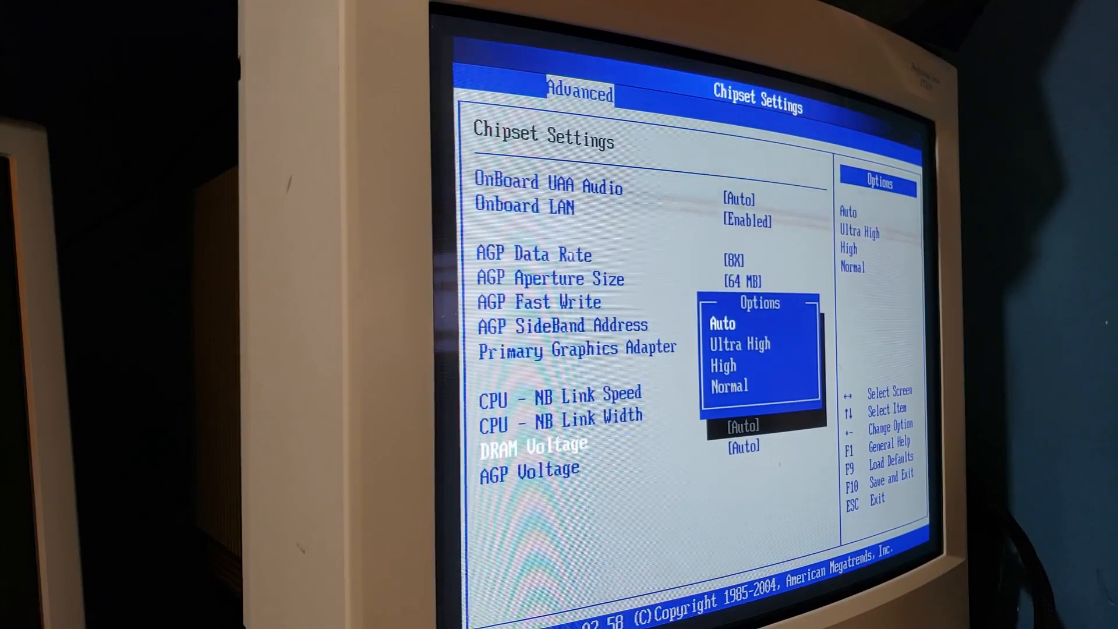
{"action": "key", "text": "down"}
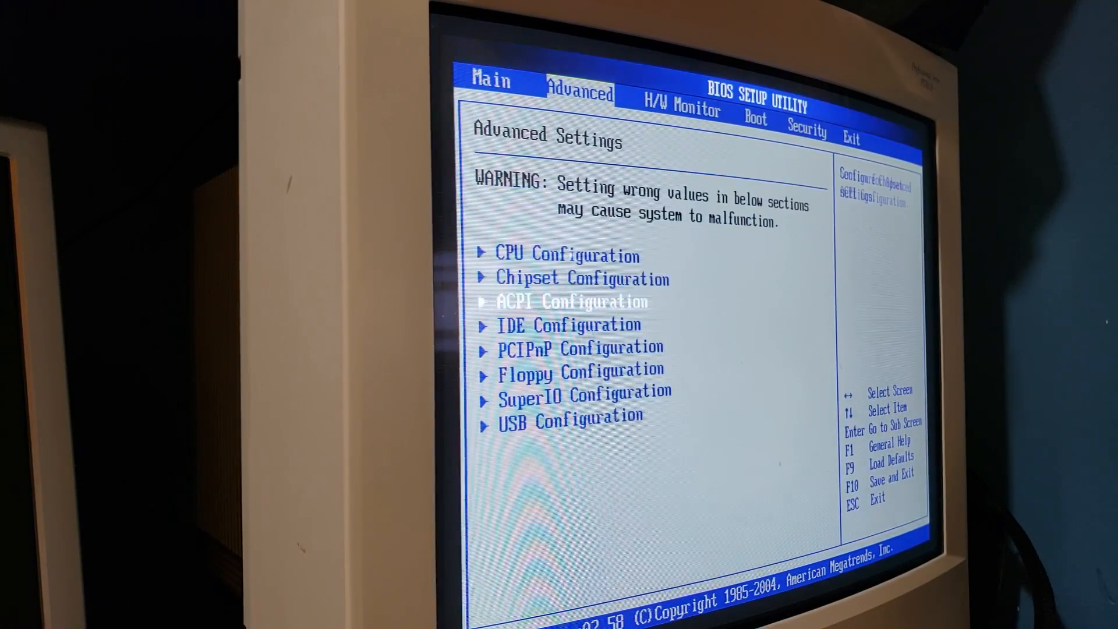
- Review the IDE Configuration drive entries and HDD Fast Detection, then reach Super IO Configuration
{"action": "key", "text": "Down"}
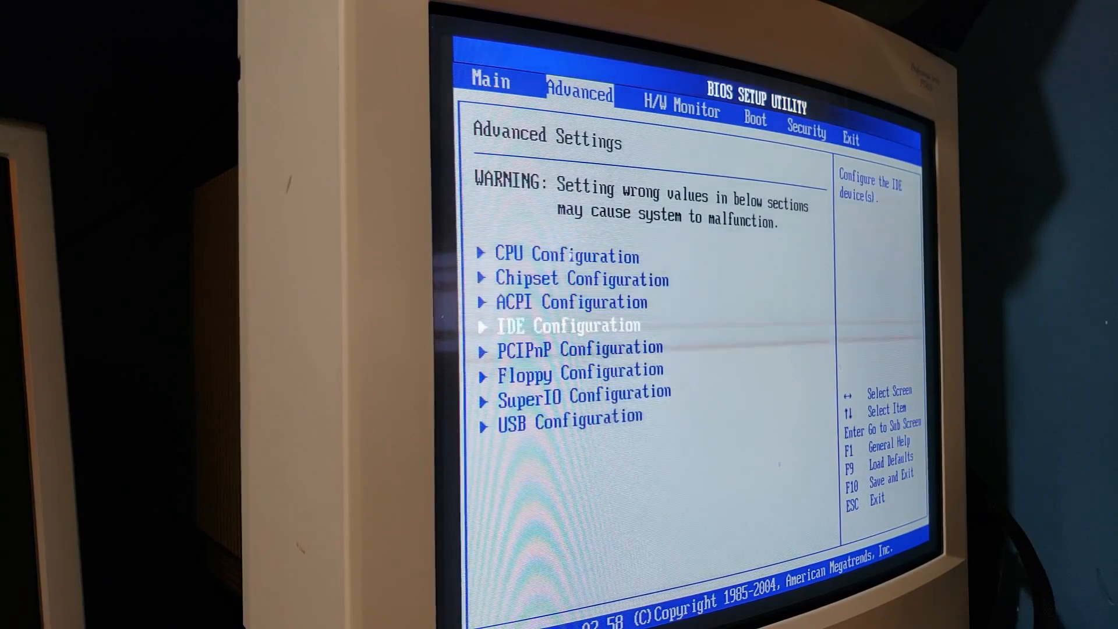
{"action": "key", "text": "enter"}
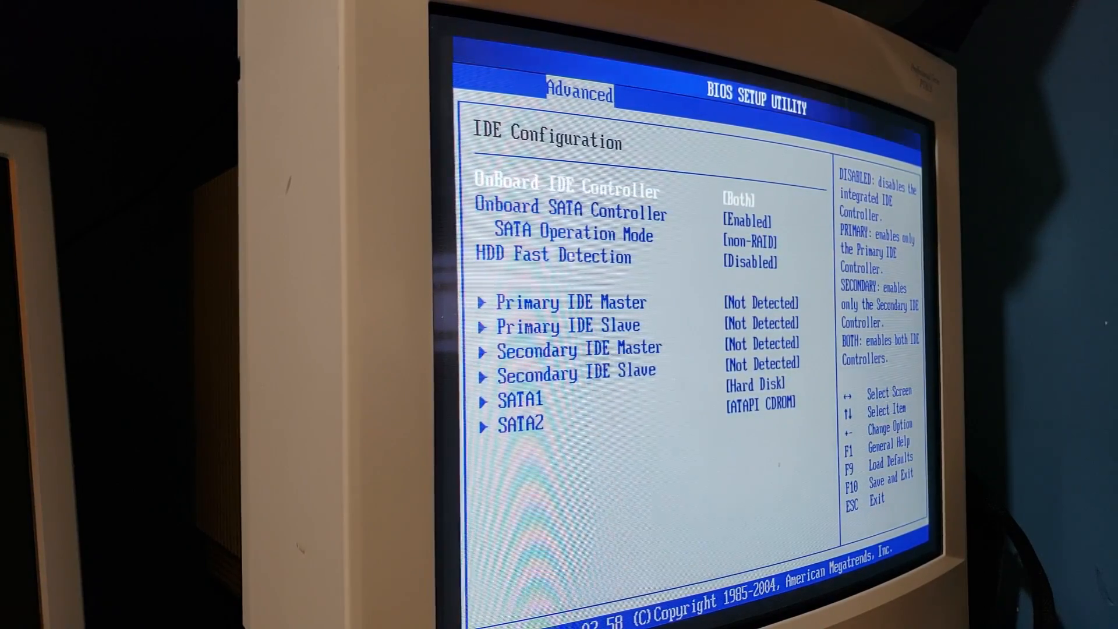
{"action": "key", "text": "down"}
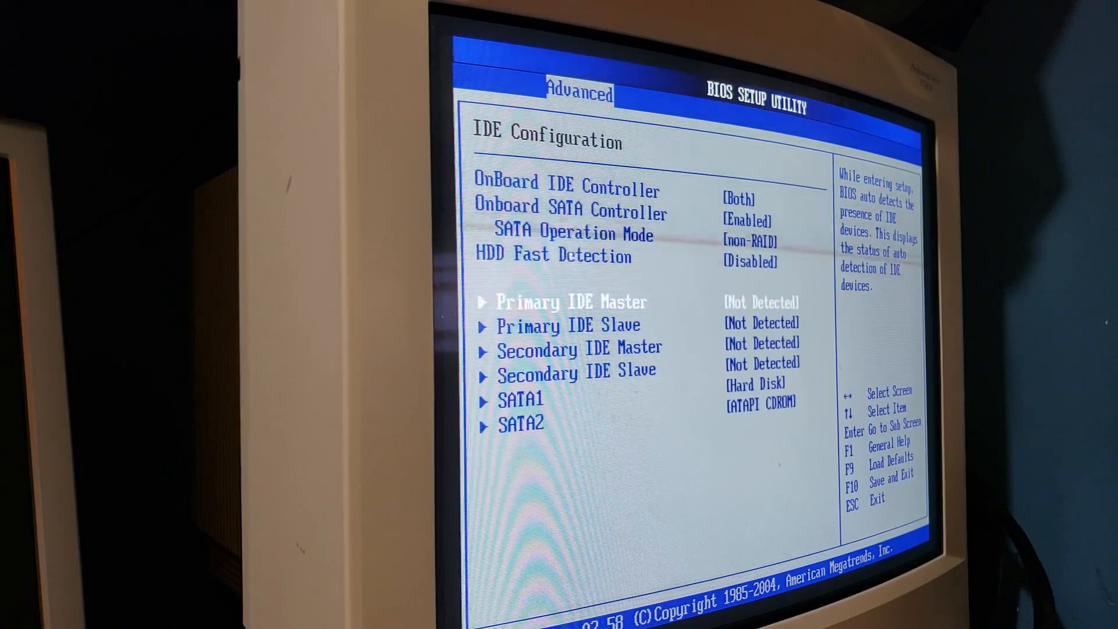
{"action": "key", "text": "up"}
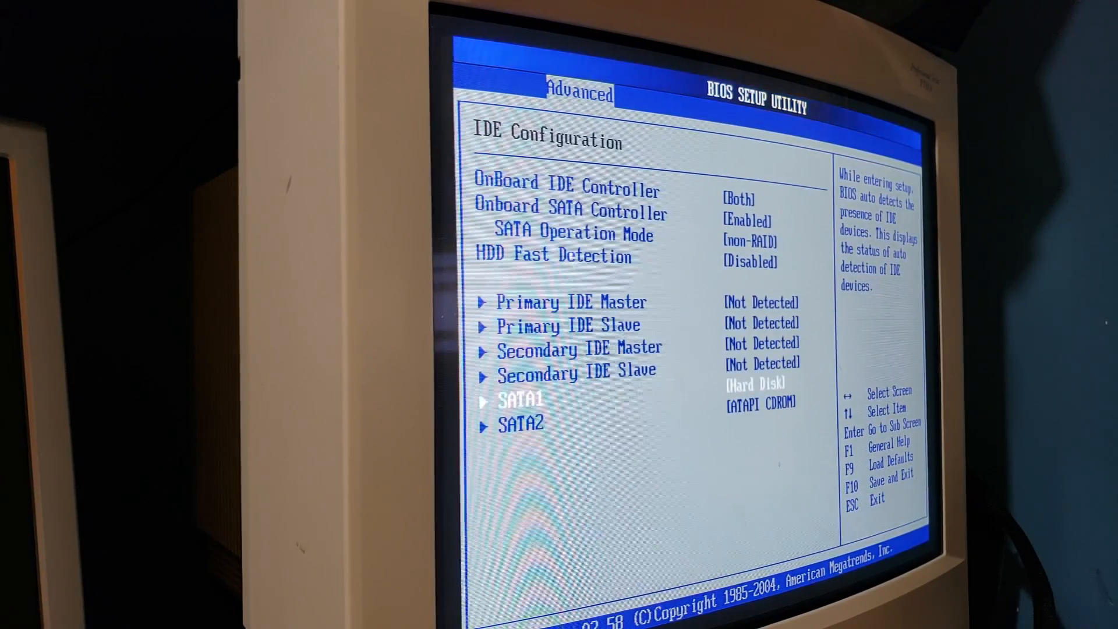
{"action": "key", "text": "up"}
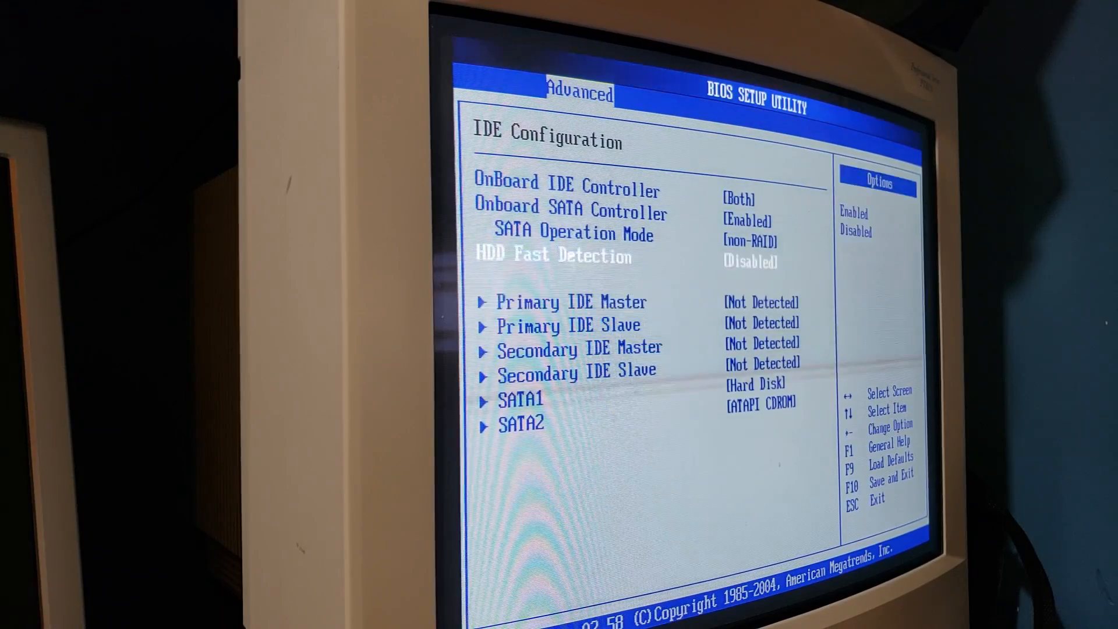
{"action": "key", "text": "up"}
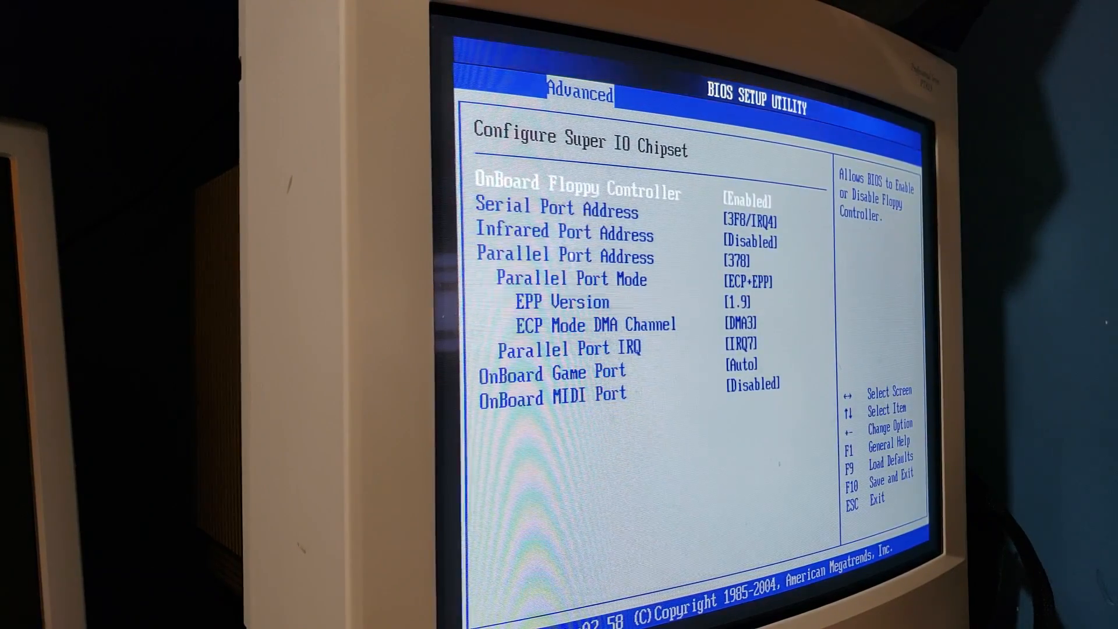
- Check infrared and parallel port settings and USB Configuration, then return to CPU Configuration
{"action": "key", "text": "Down"}
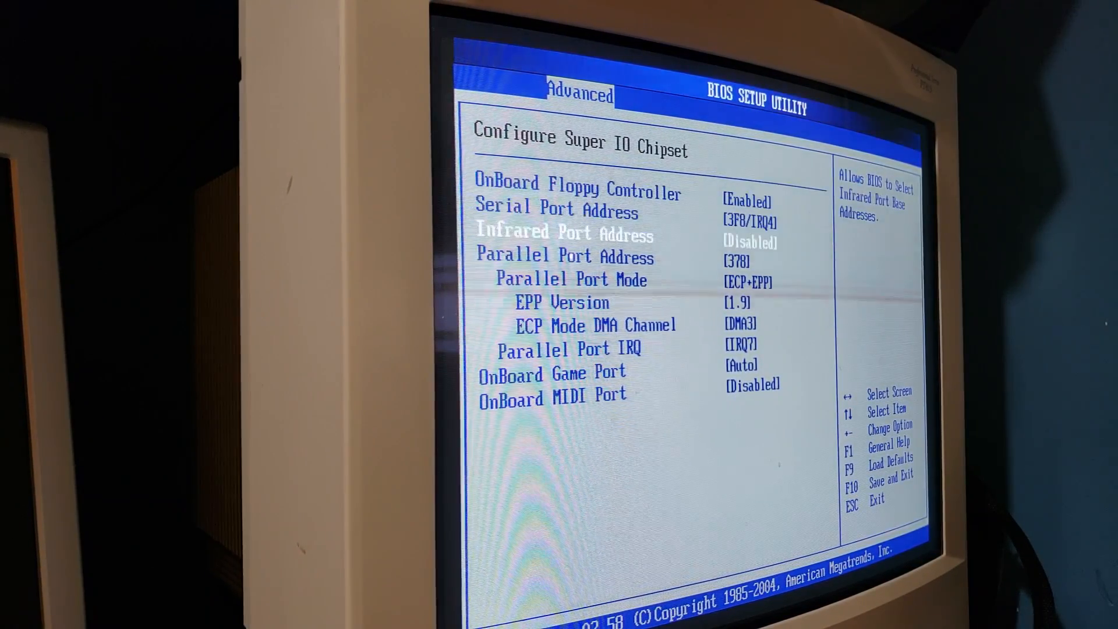
{"action": "key", "text": "down"}
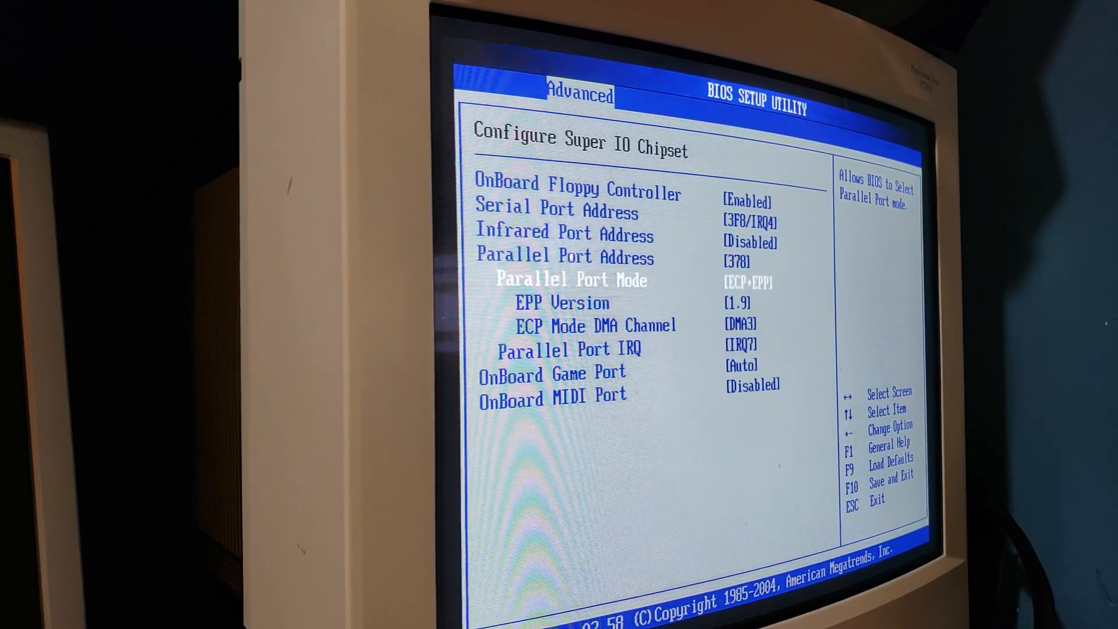
{"action": "key", "text": "down"}
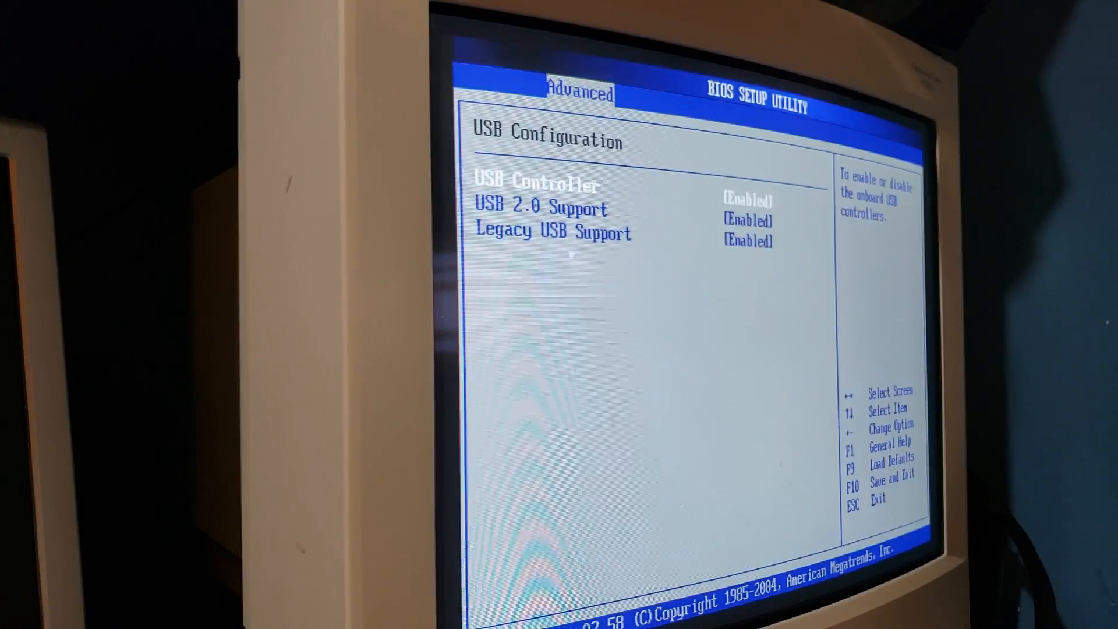
{"action": "key", "text": "Escape"}
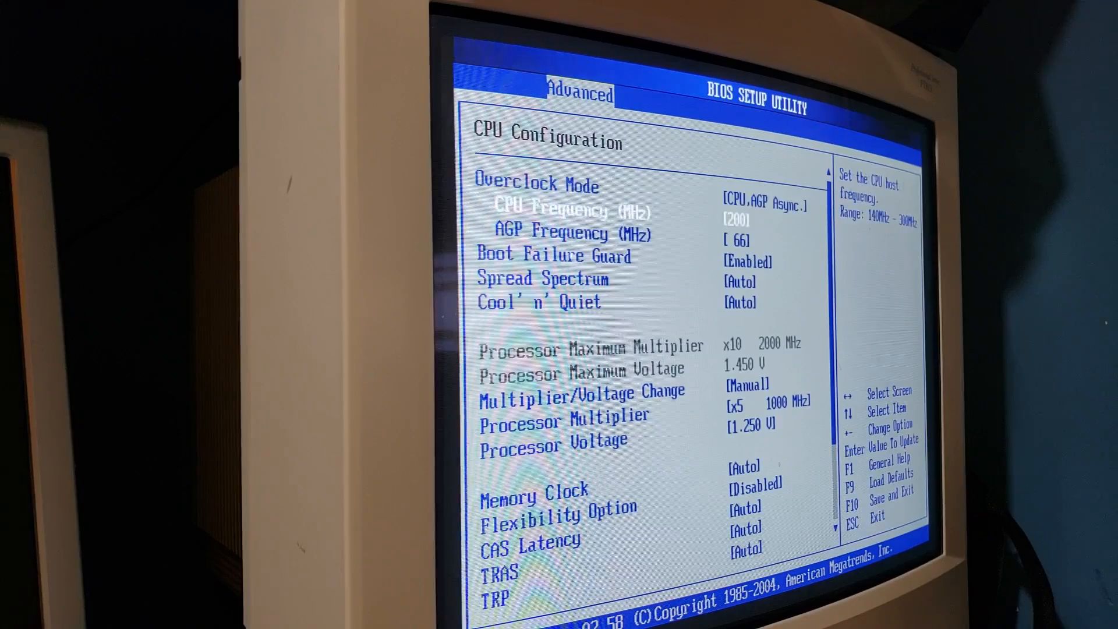
{"action": "scroll", "scroll_direction": "down", "scroll_amount": 3}
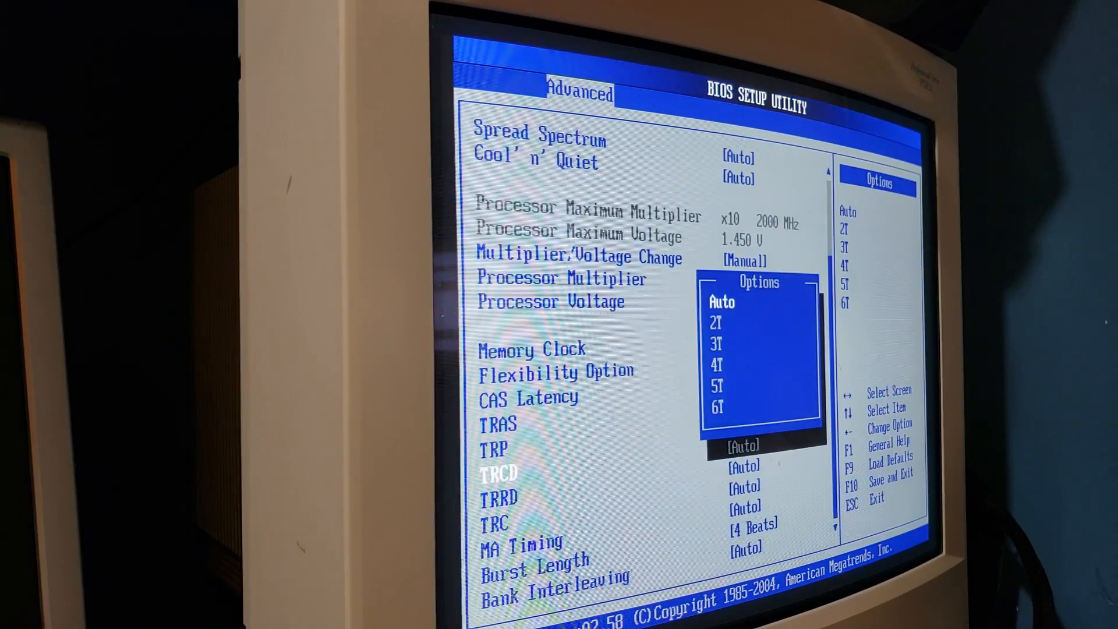
{"action": "key", "text": "up"}
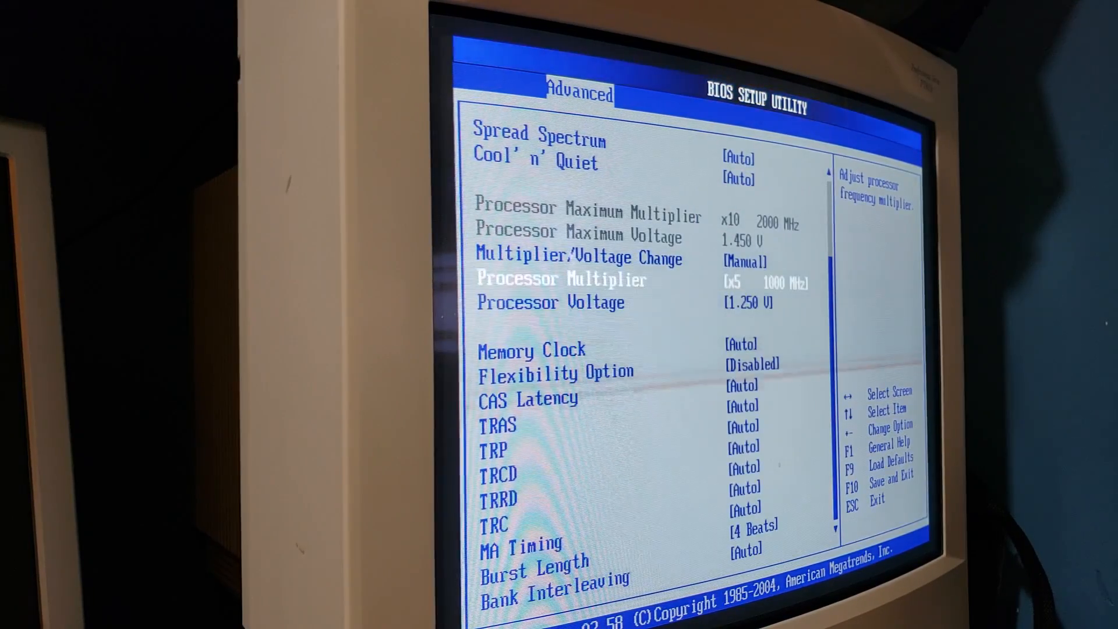
{"action": "key", "text": "up"}
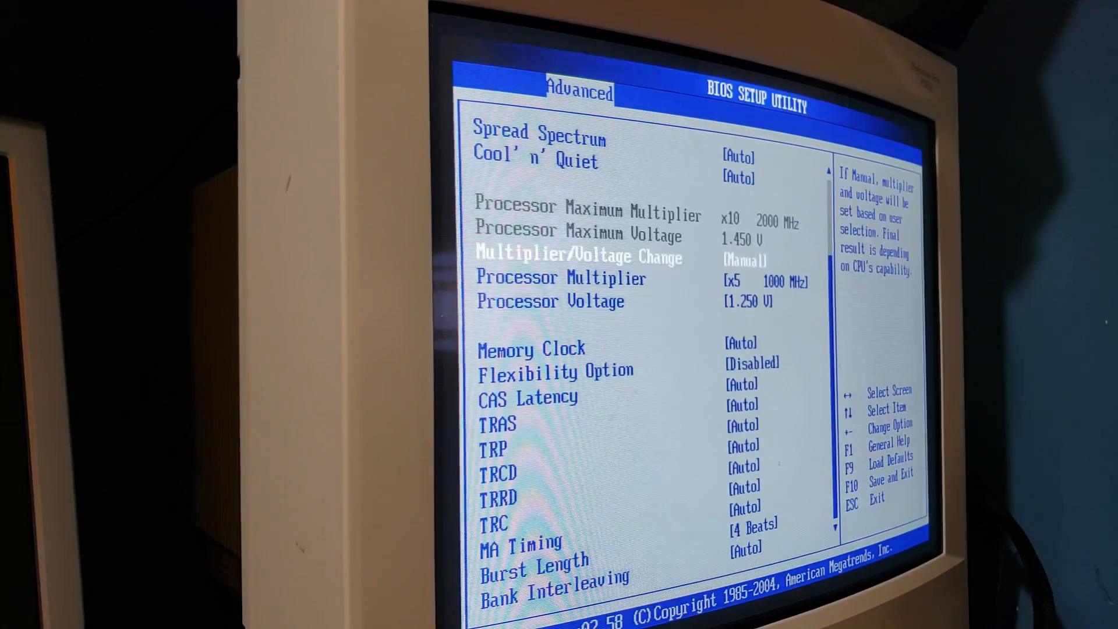
{"action": "key", "text": "up"}
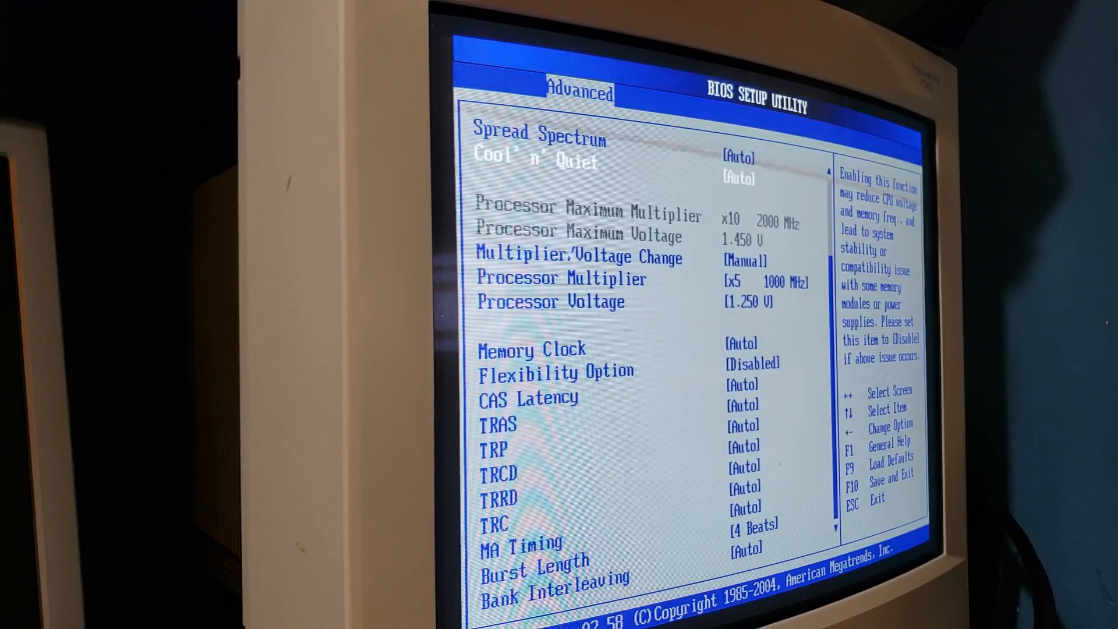